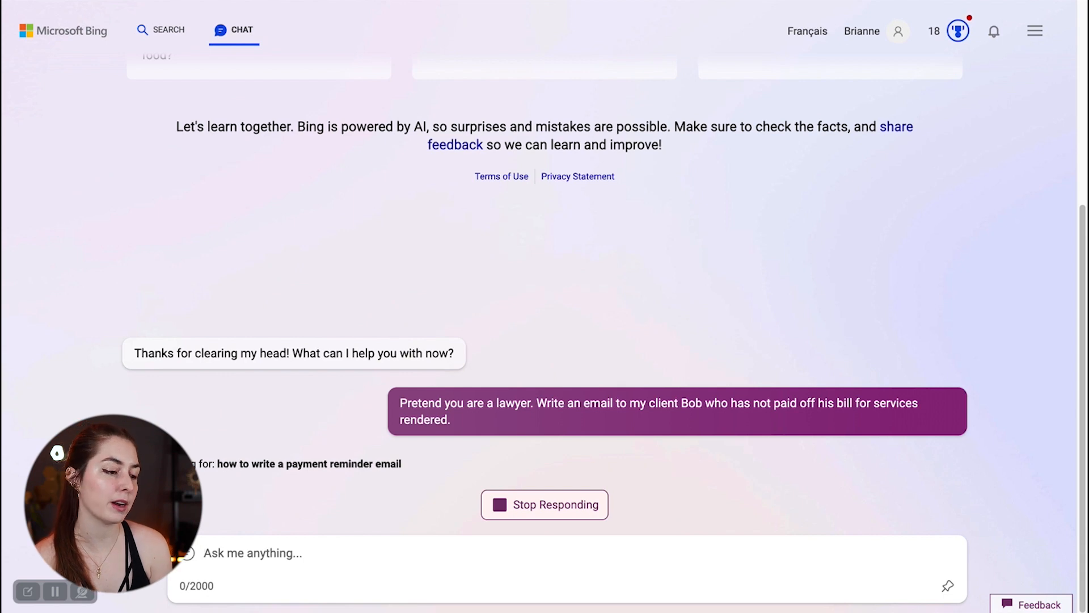
pyautogui.scroll(-3)
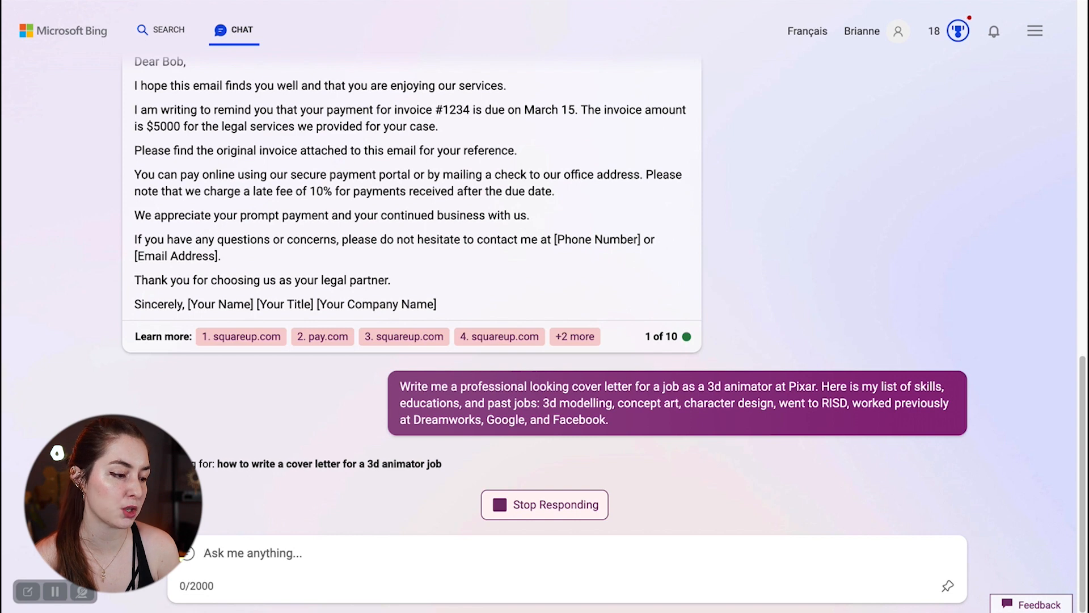
pyautogui.scroll(-3)
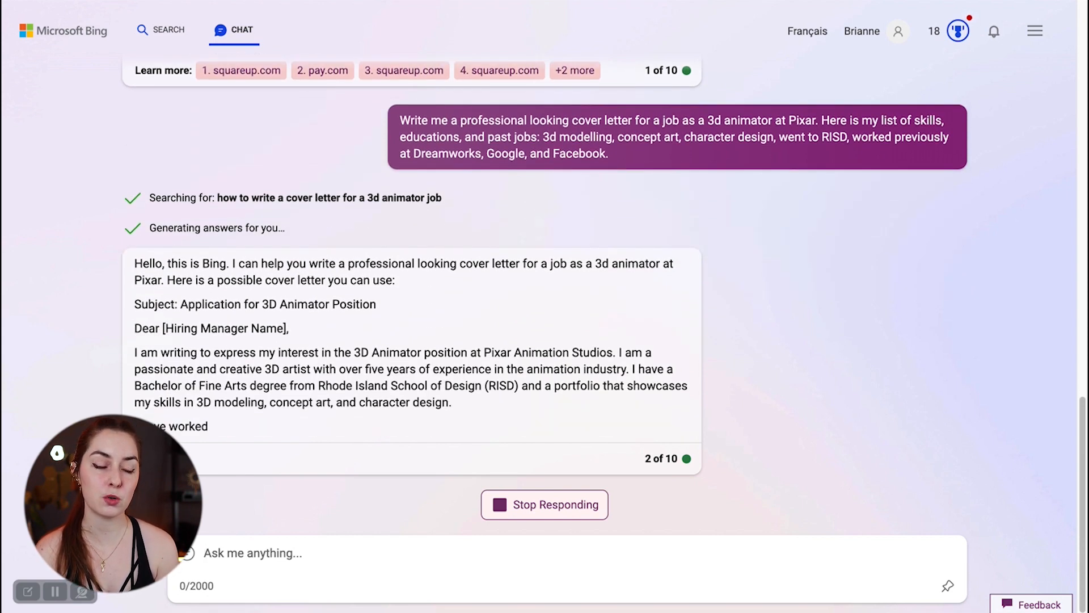
pyautogui.scroll(-3)
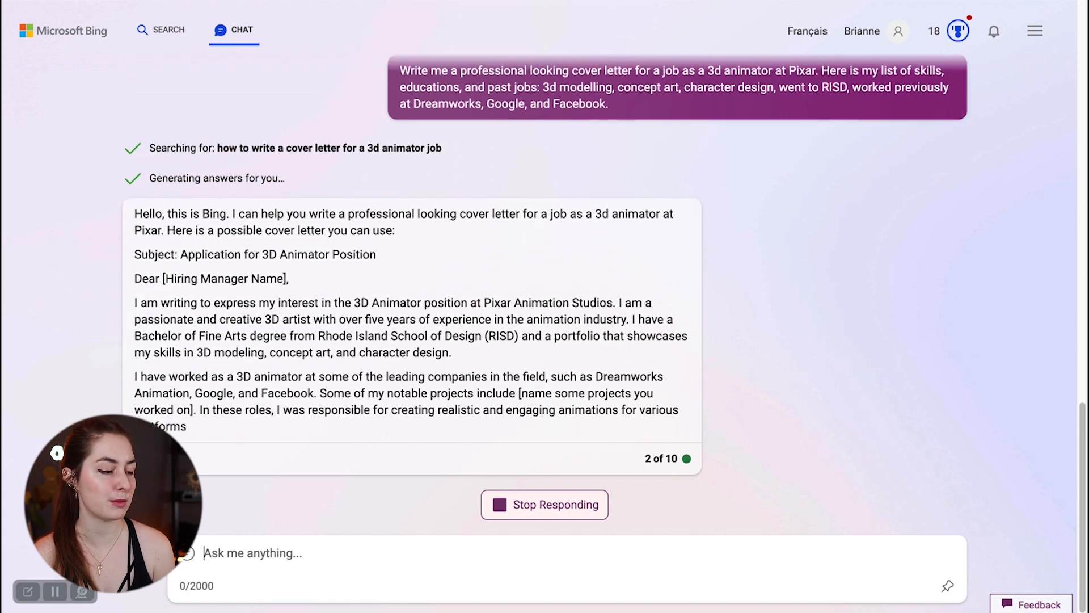
pyautogui.scroll(-3)
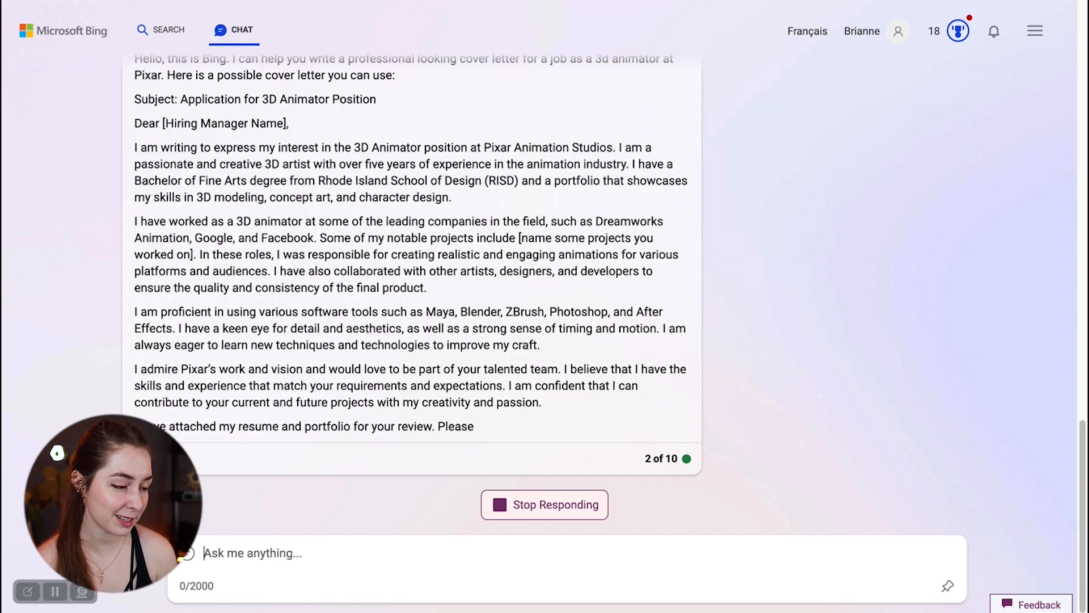